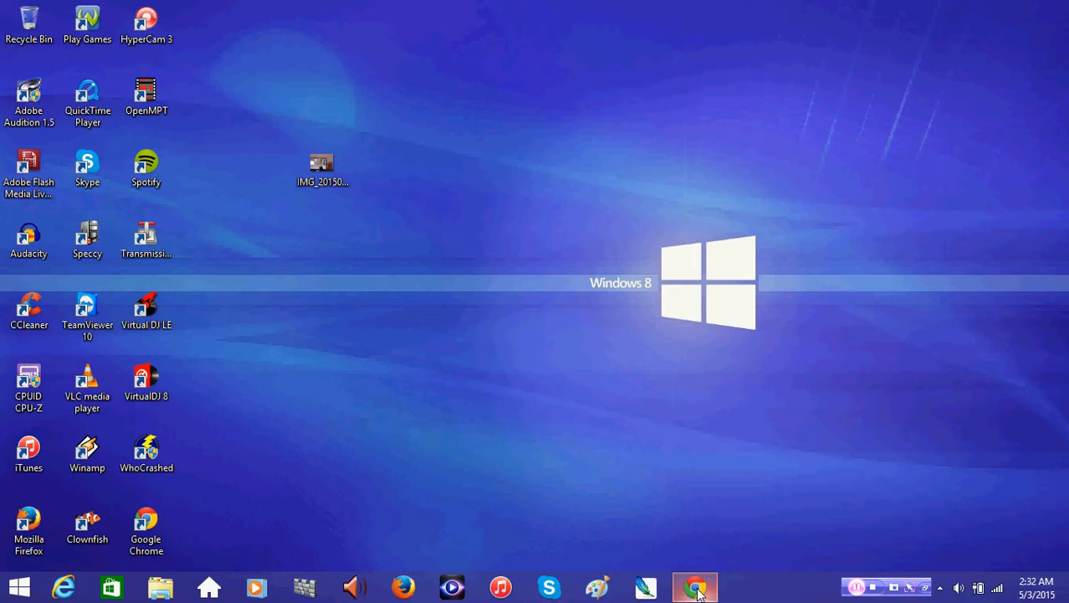
- Launch Chrome from the taskbar and maximize its window to full screen
click(696, 587)
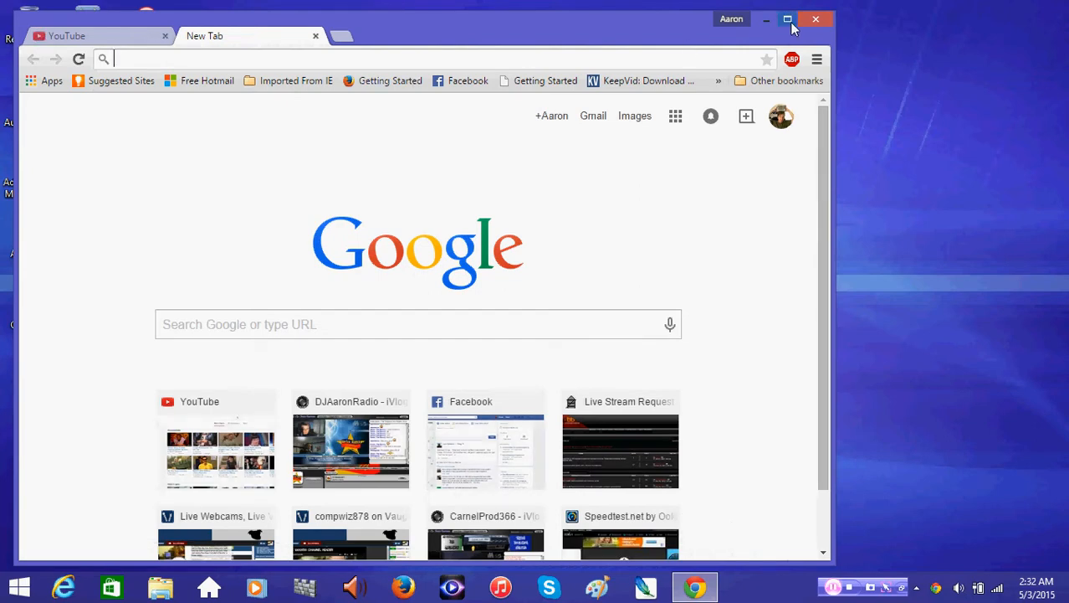
click(794, 19)
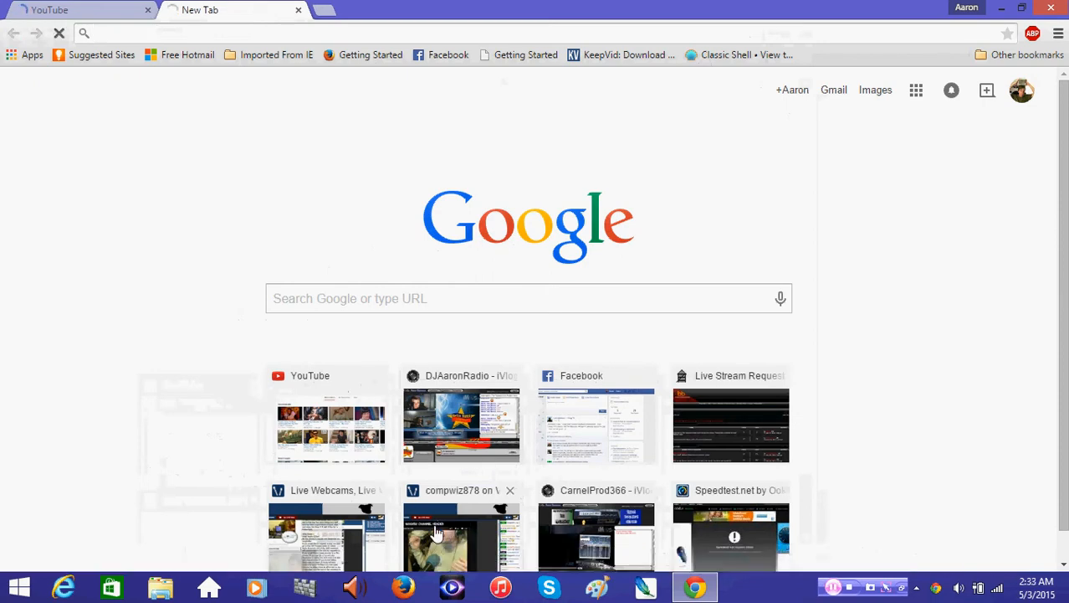
- Open the compwiz878 Vaughn Live channel from Chrome's frequently visited thumbnails
click(436, 532)
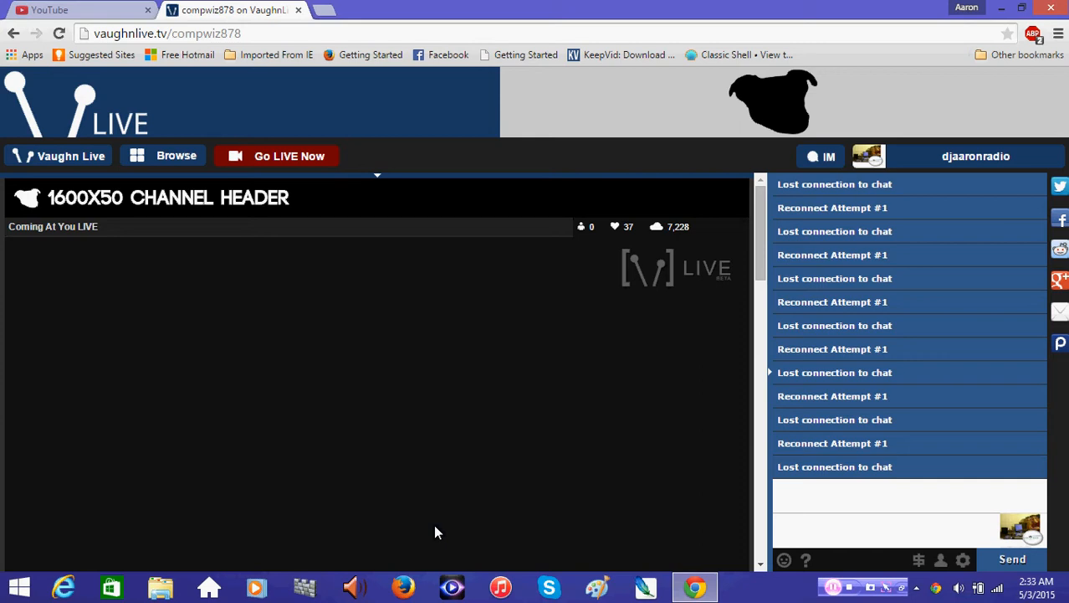
scroll(down, 3)
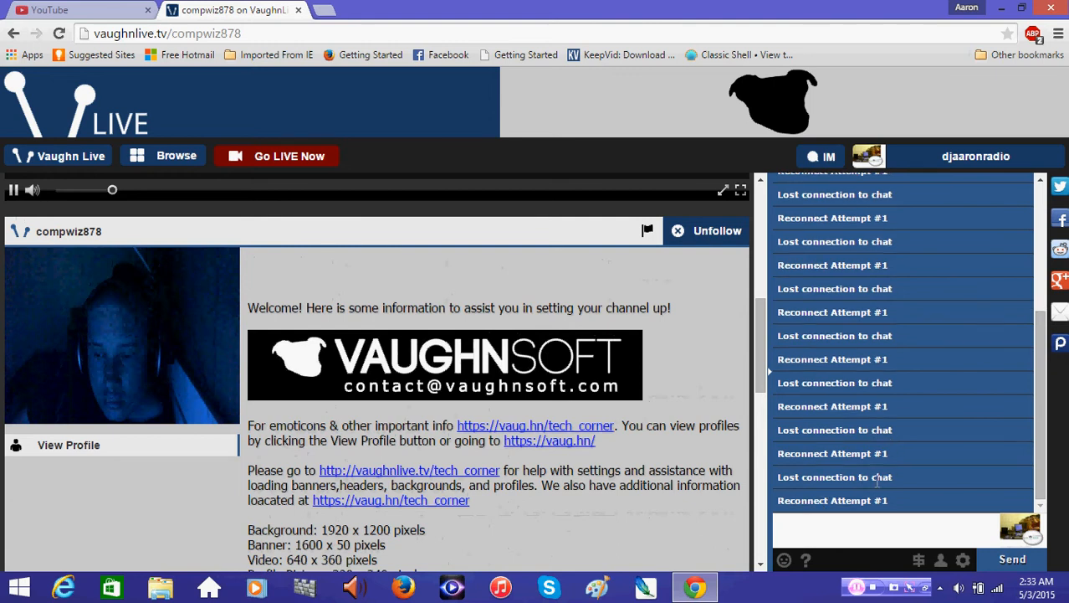
scroll(down, 3)
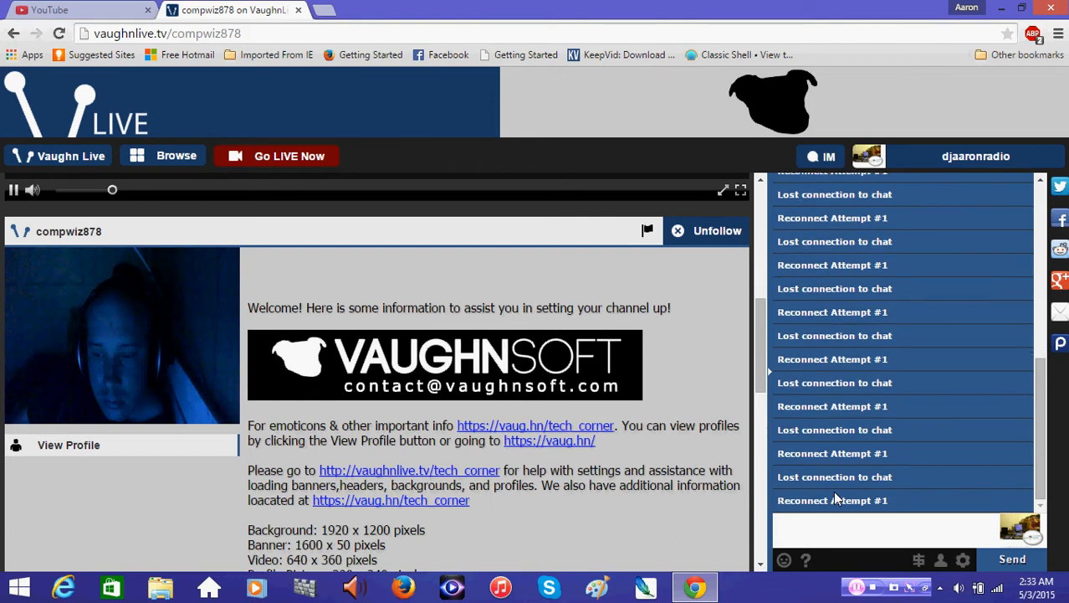
scroll(down, 3)
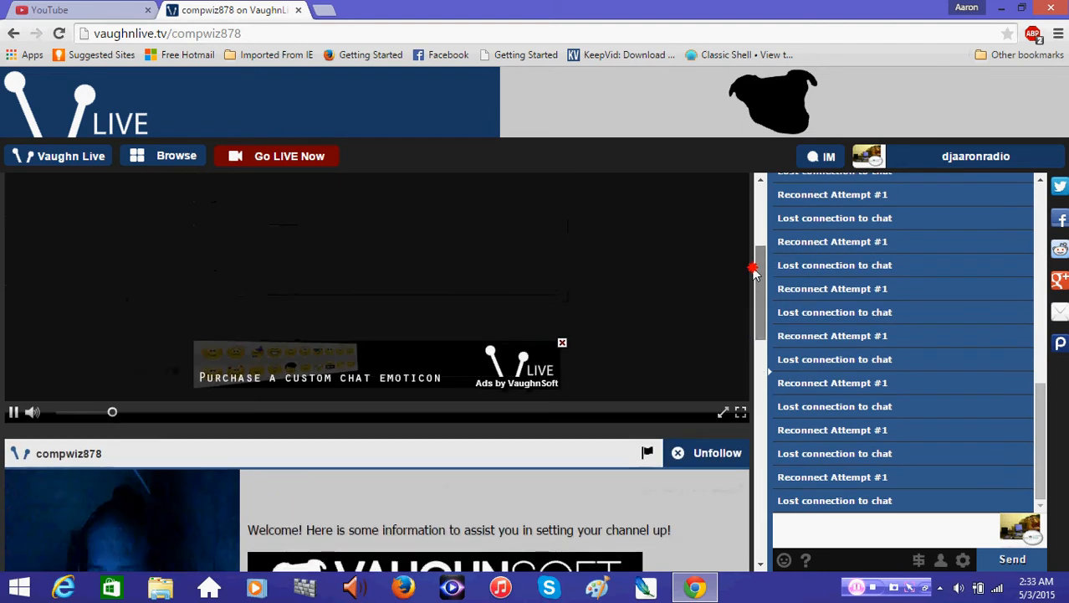
scroll(down, 3)
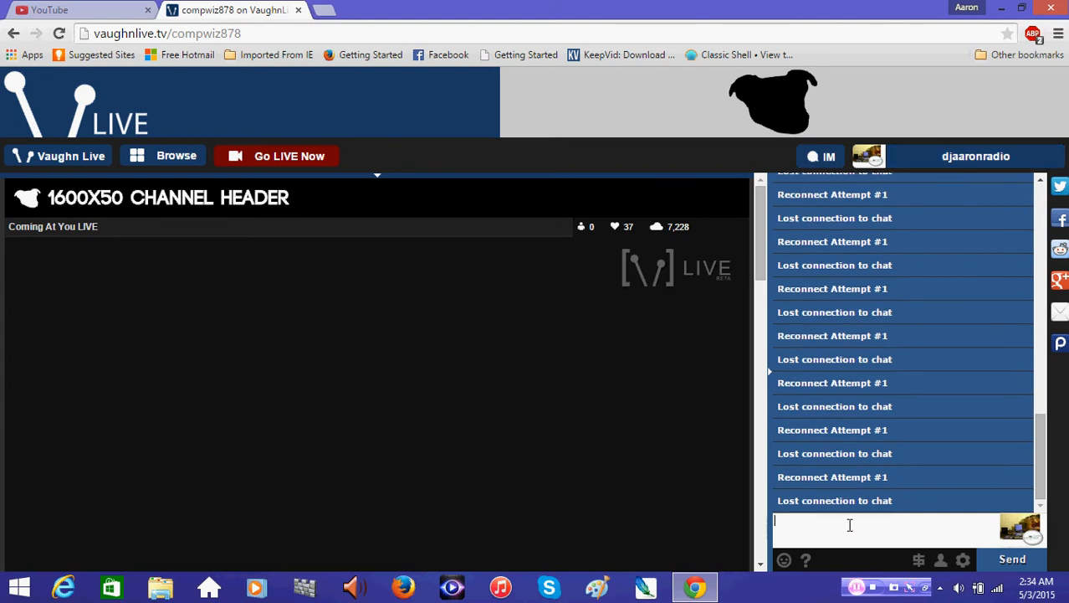
- Send 'lol' in the channel chat
text(lol)
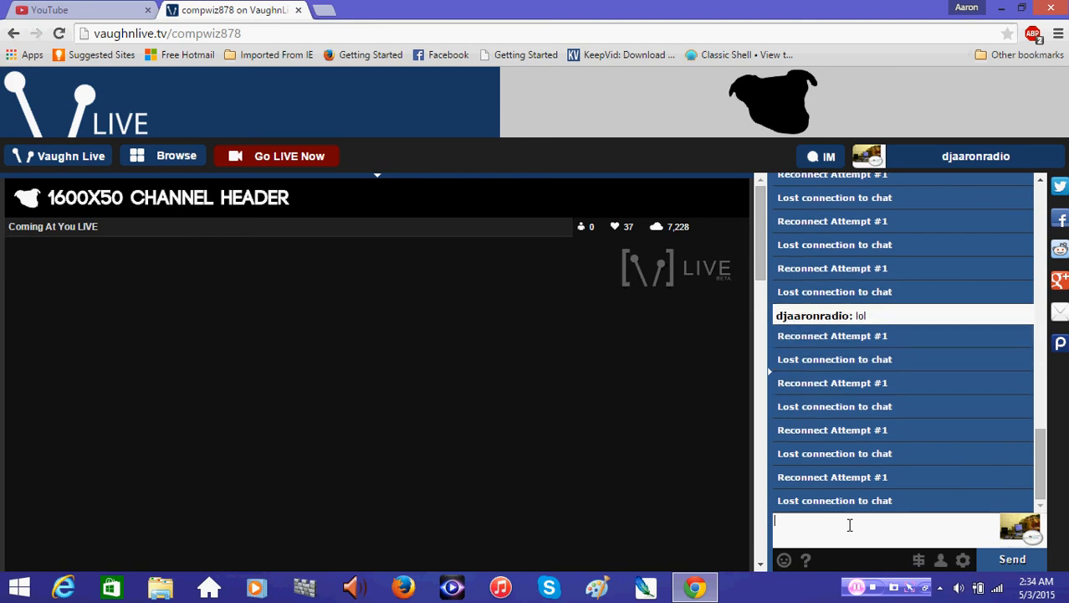
mouse_move(380, 191)
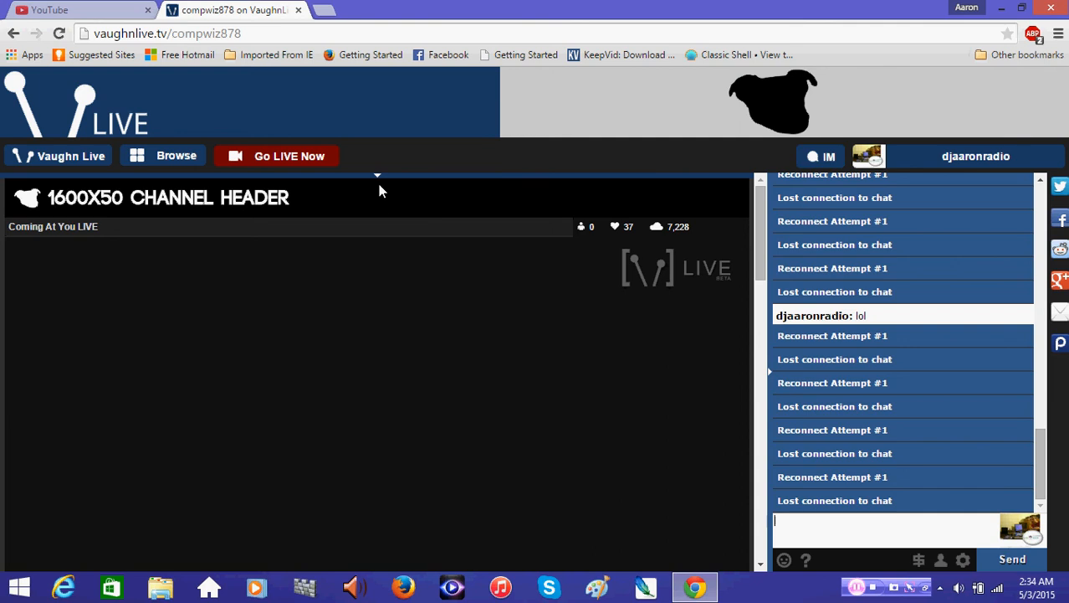